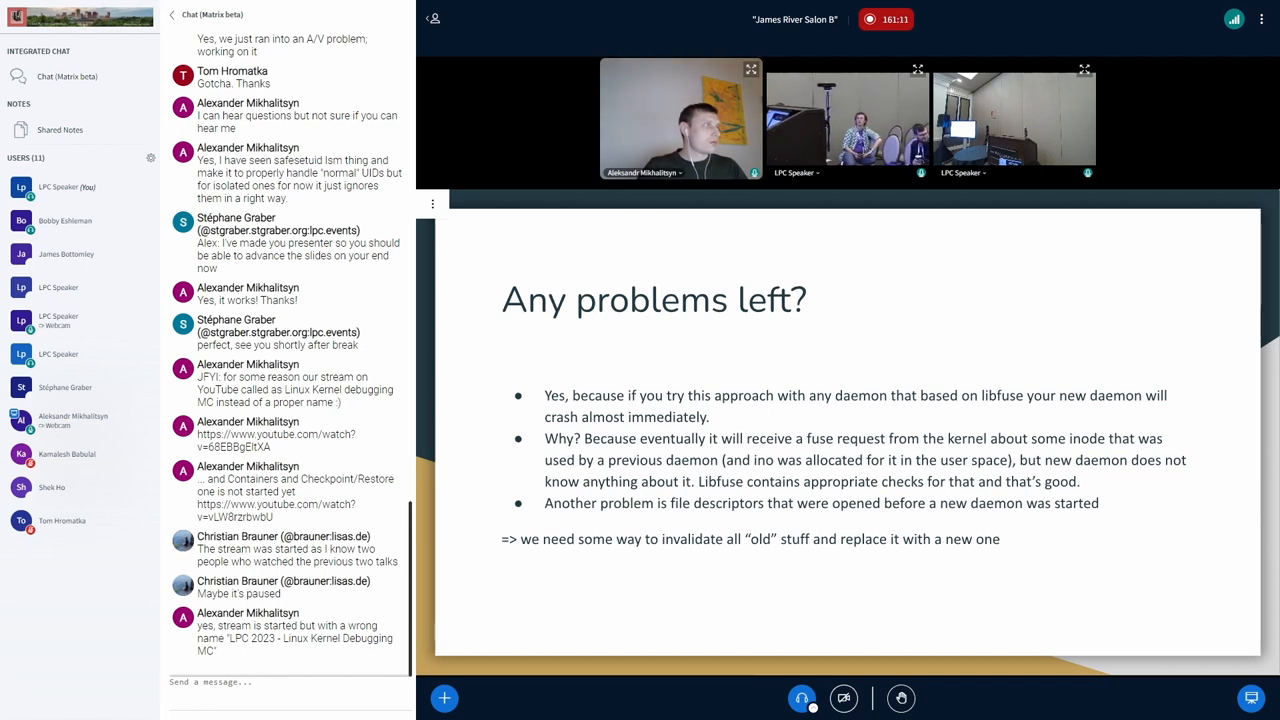
pyautogui.scroll(-3)
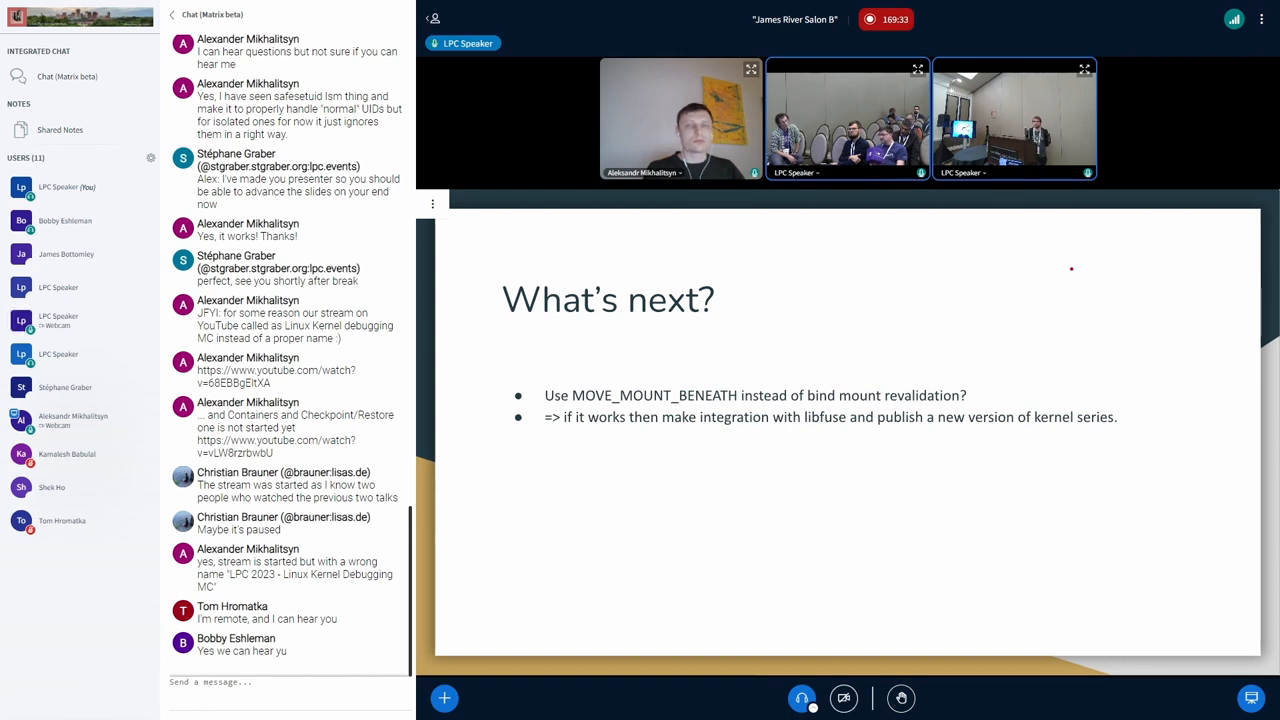
pyautogui.moveTo(1024, 300)
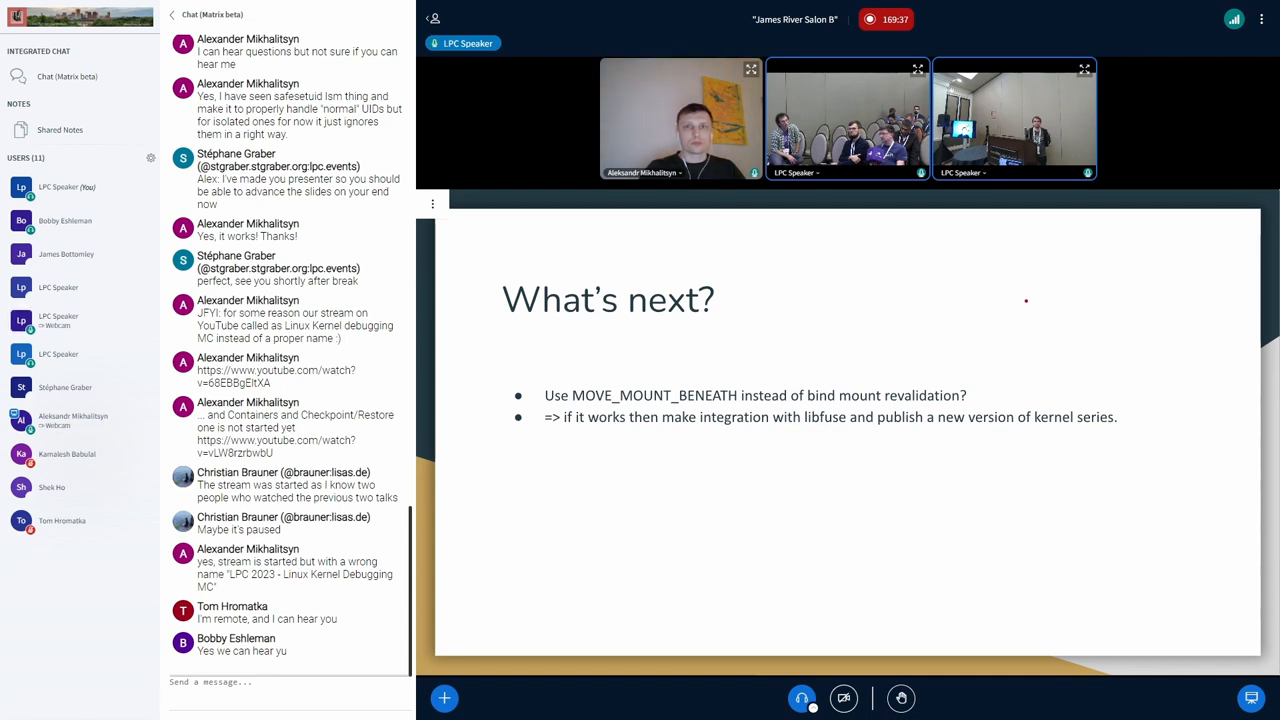
pyautogui.moveTo(842, 496)
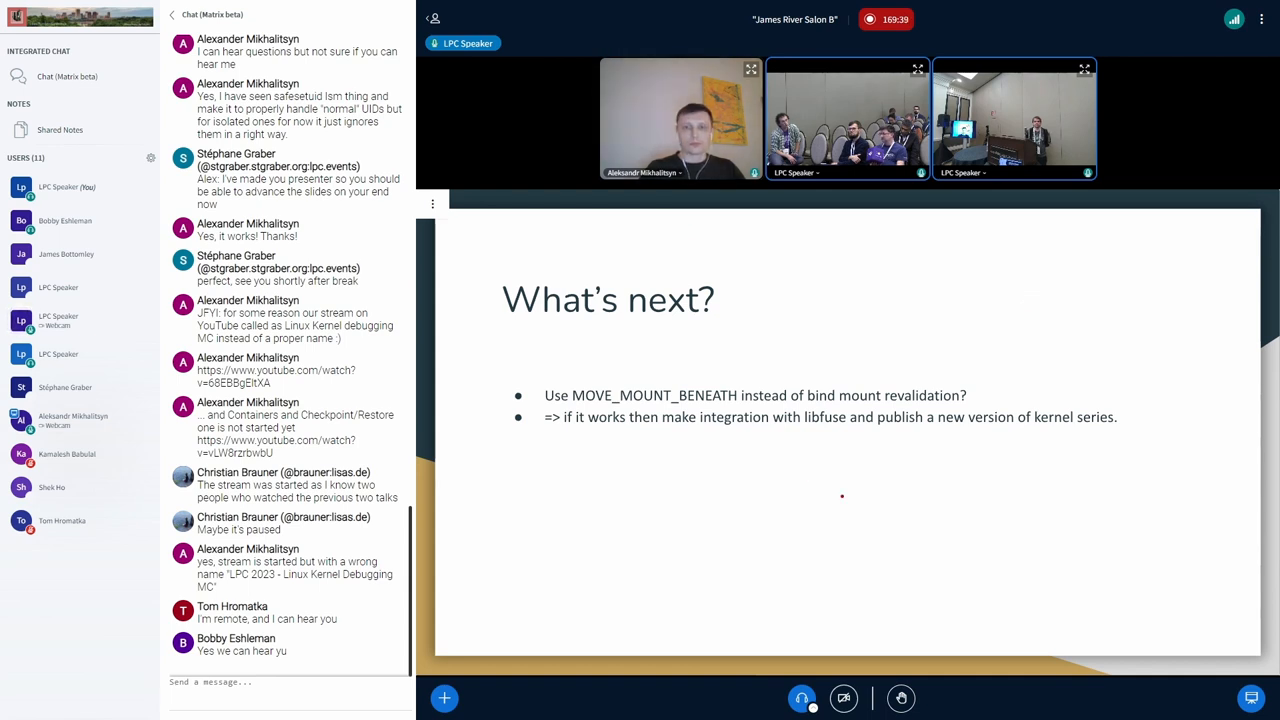